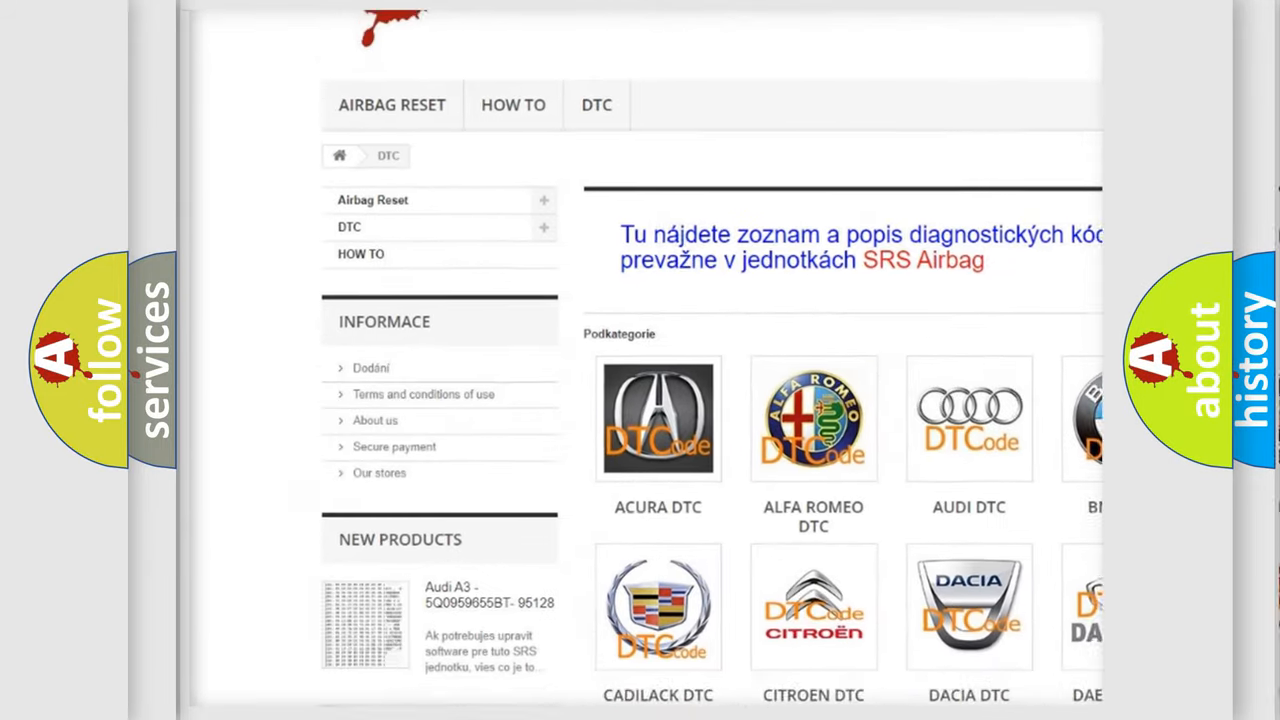
scroll(down, 3)
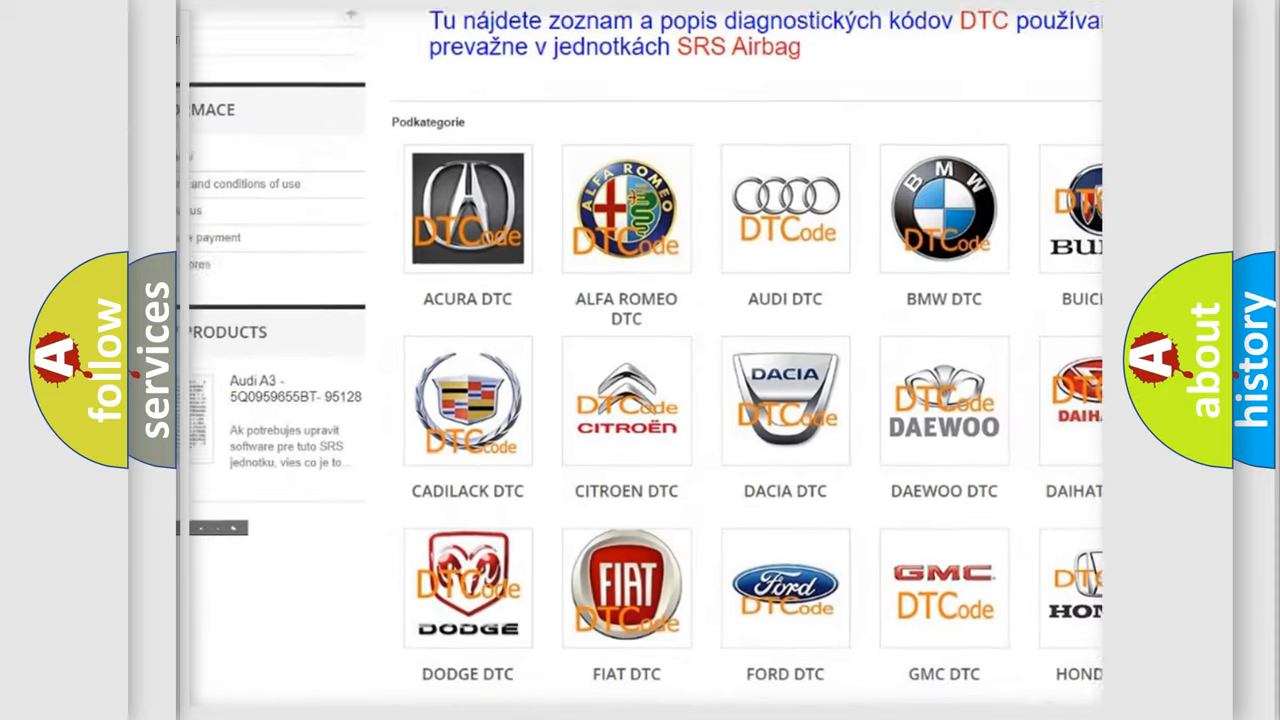
scroll(down, 3)
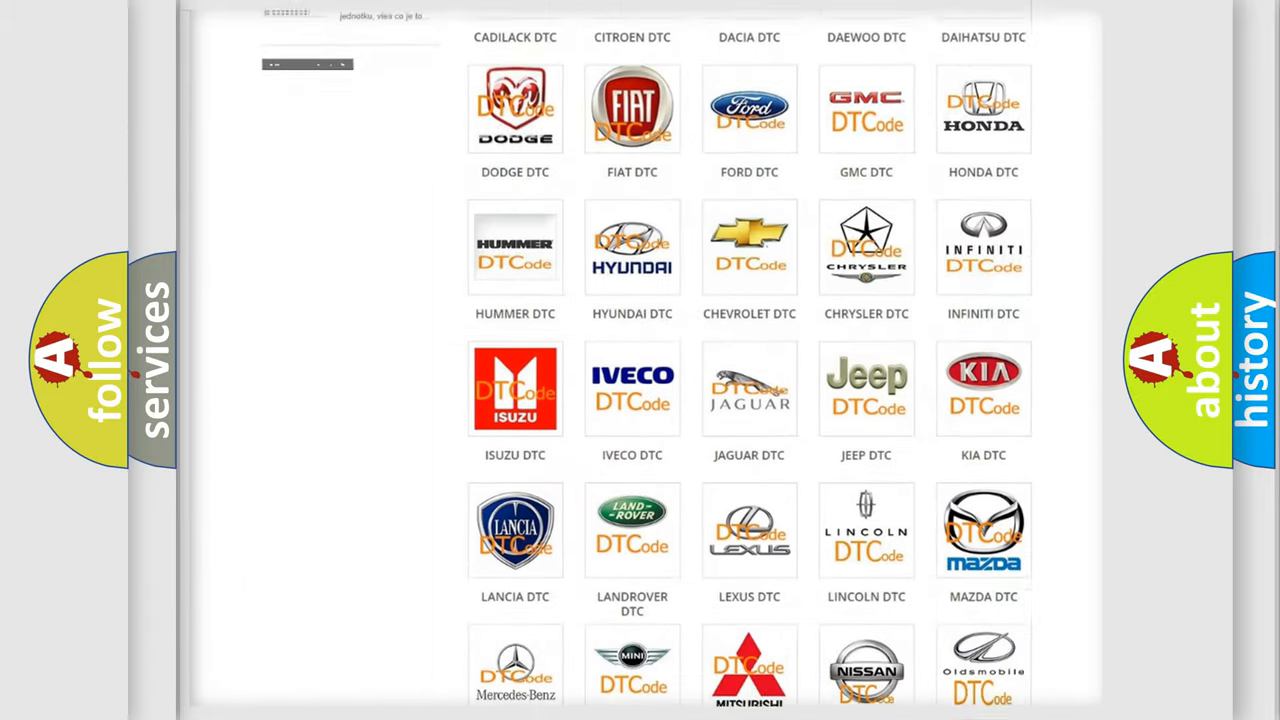
scroll(down, 3)
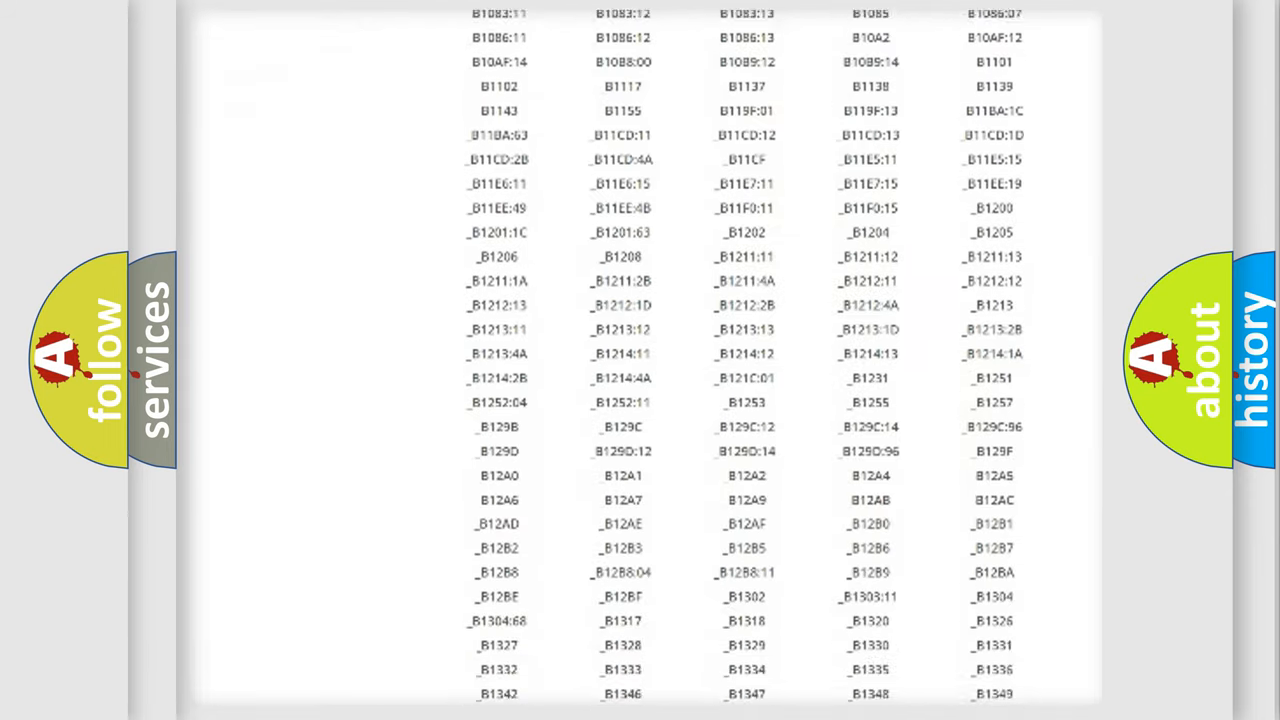
scroll(down, 3)
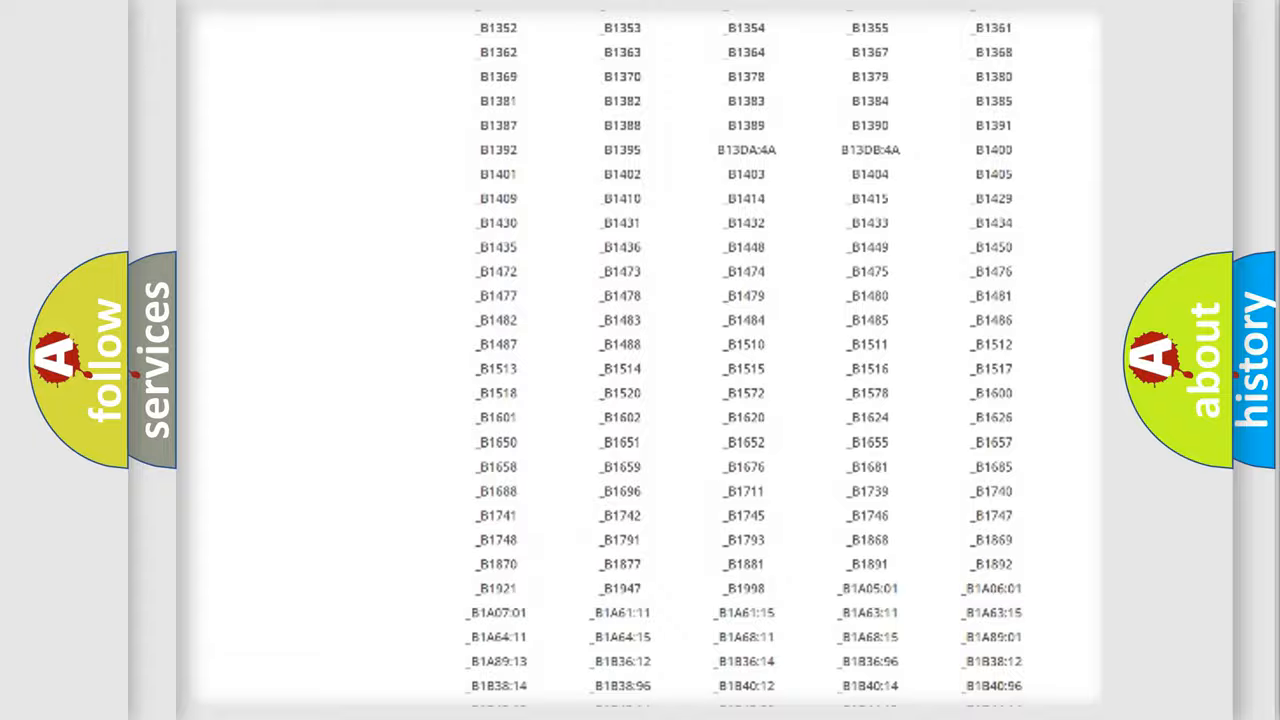